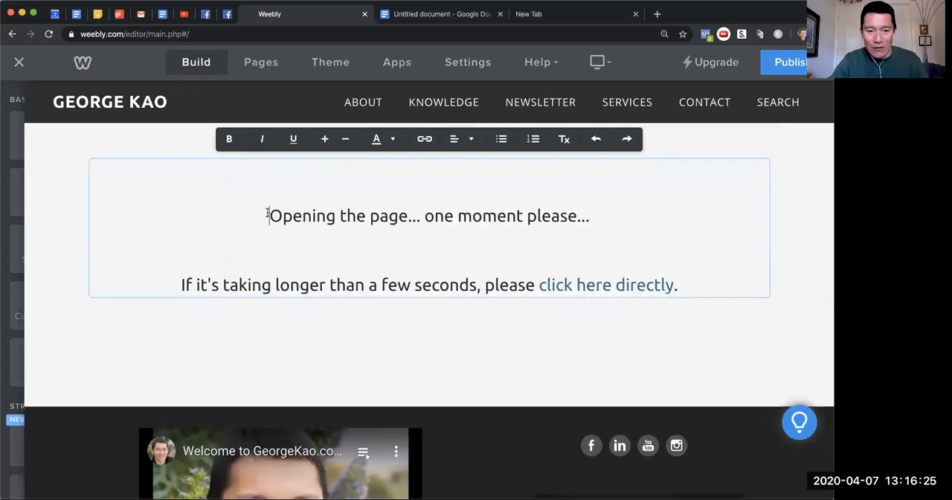
Point the 'click here directly' link at the Google Docs document URL and apply it.
{"action": "left_click_drag", "start_coordinate": [270, 216], "coordinate": [589, 216]}
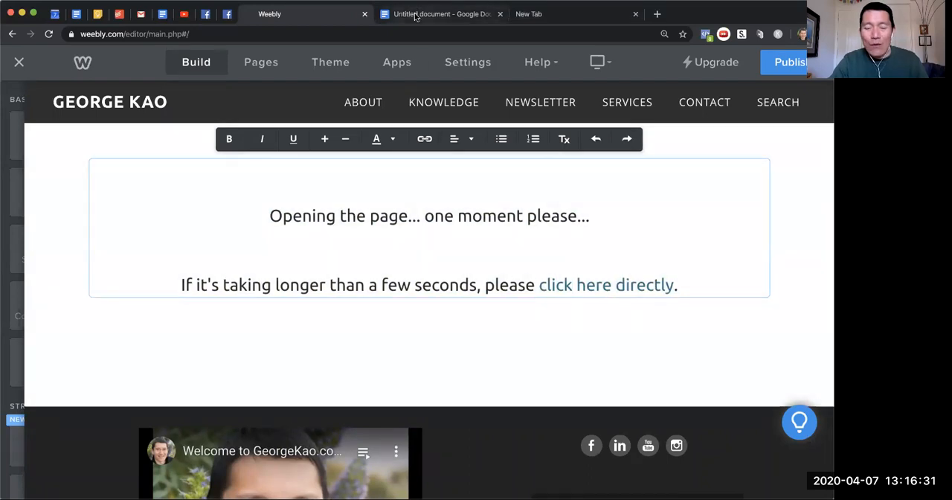
{"action": "left_click", "coordinate": [439, 13]}
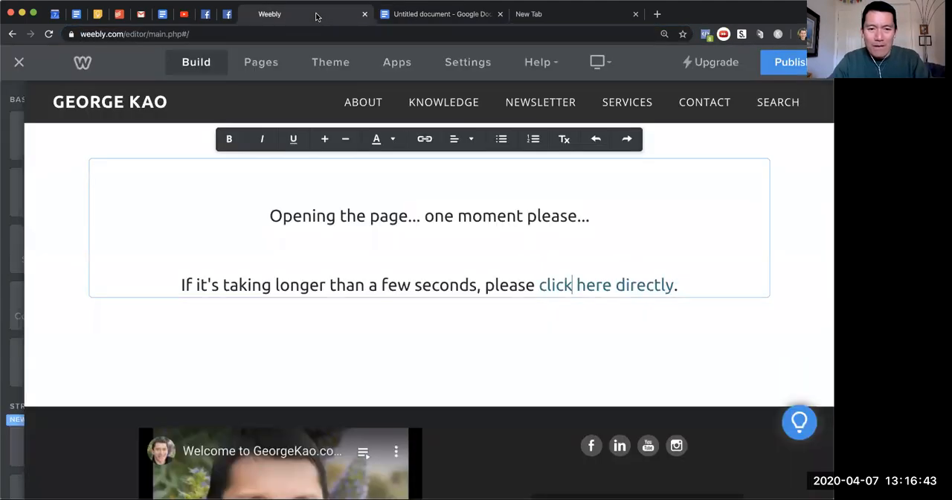
{"action": "left_click", "coordinate": [604, 284]}
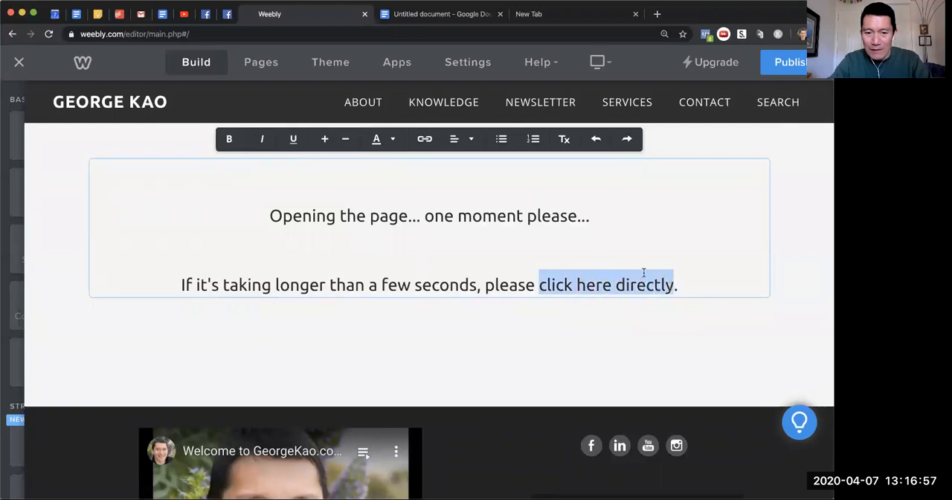
{"action": "left_click", "coordinate": [424, 140]}
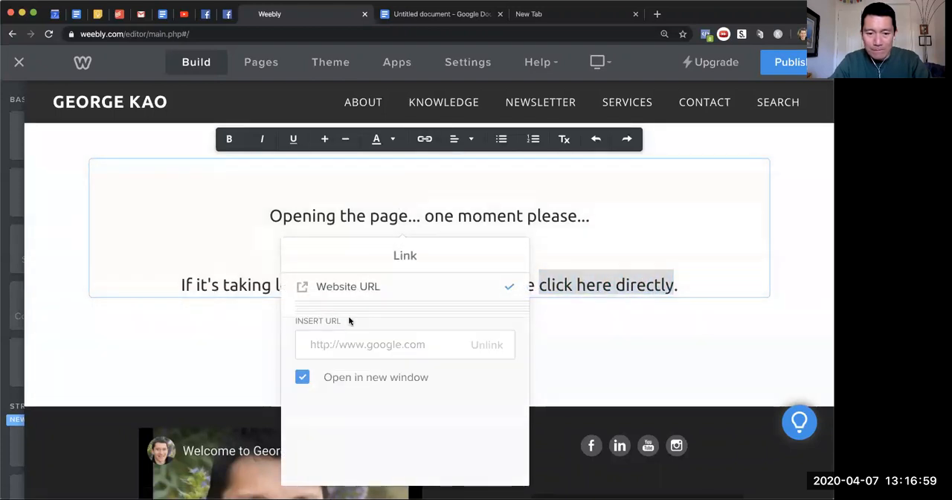
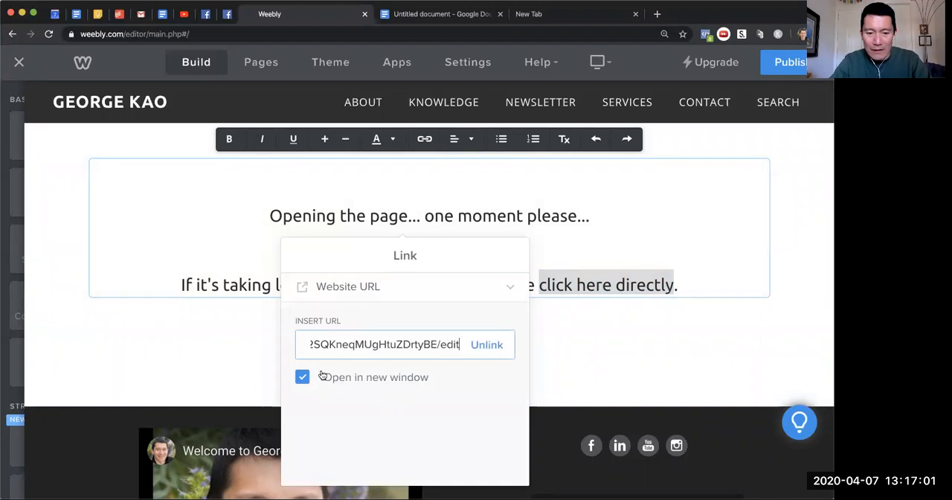
{"action": "left_click", "coordinate": [302, 376]}
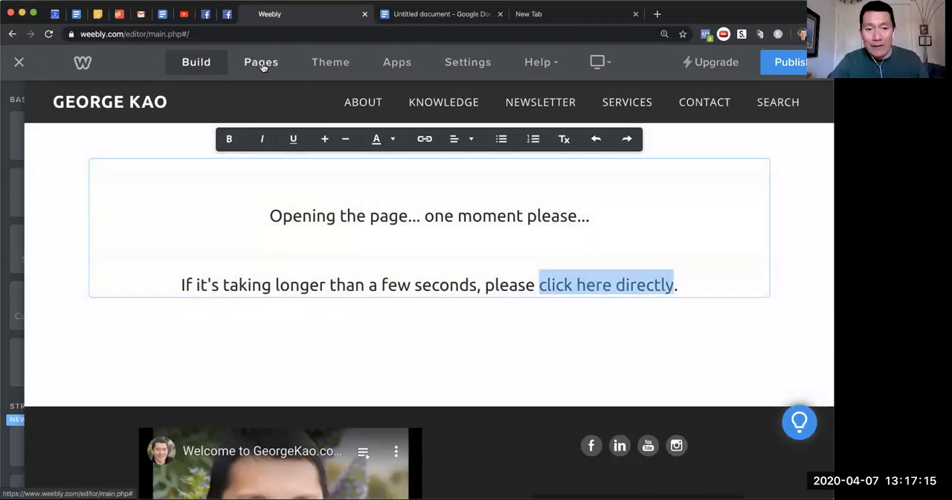
View the Redirect page's SEO settings and its meta refresh header code.
{"action": "left_click", "coordinate": [262, 62]}
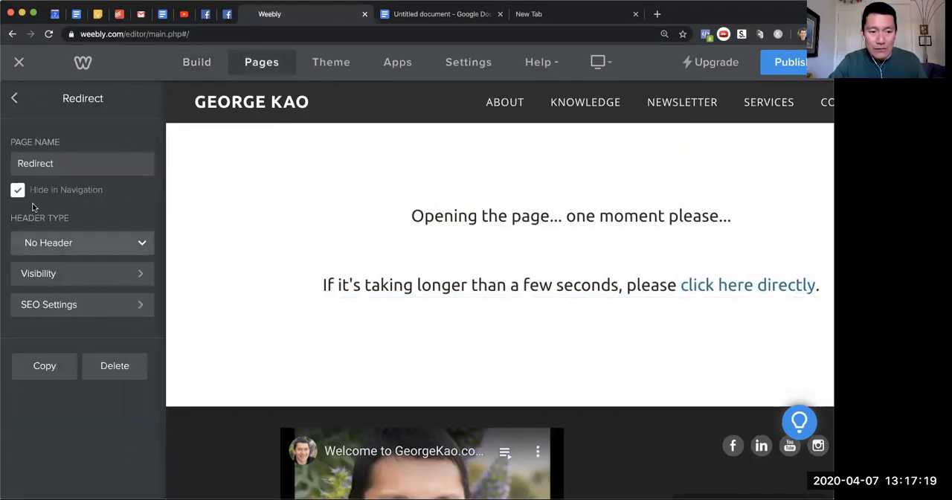
{"action": "left_click", "coordinate": [15, 98]}
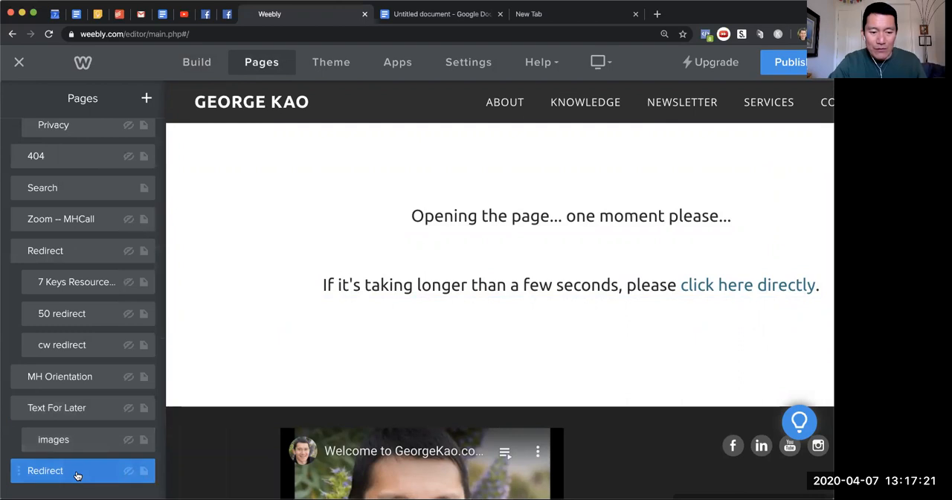
{"action": "left_click", "coordinate": [45, 470]}
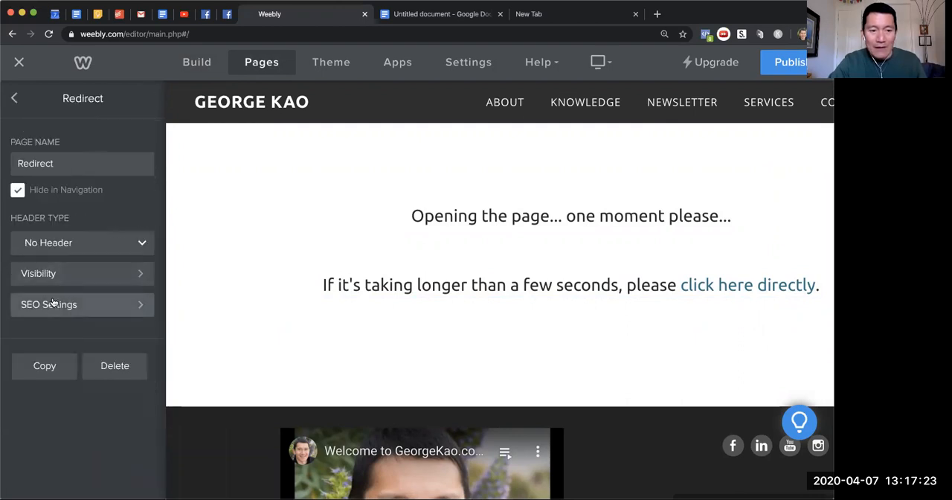
{"action": "left_click", "coordinate": [49, 304]}
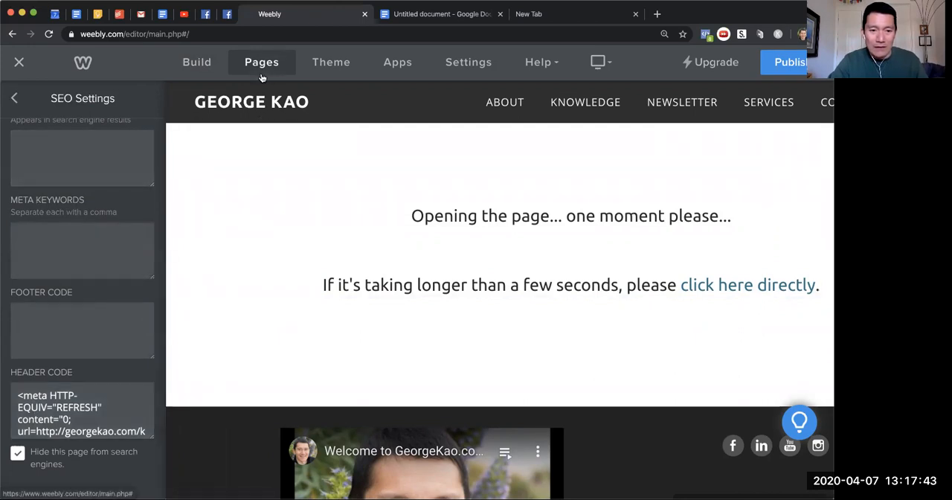
Reopen the Redirect page's SEO settings, then bring up the refresh code template document.
{"action": "left_click", "coordinate": [18, 98]}
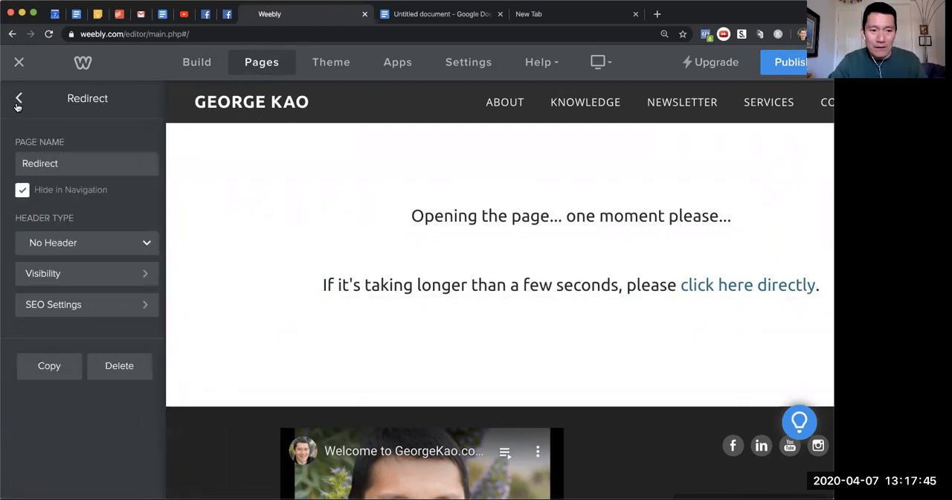
{"action": "left_click", "coordinate": [18, 98]}
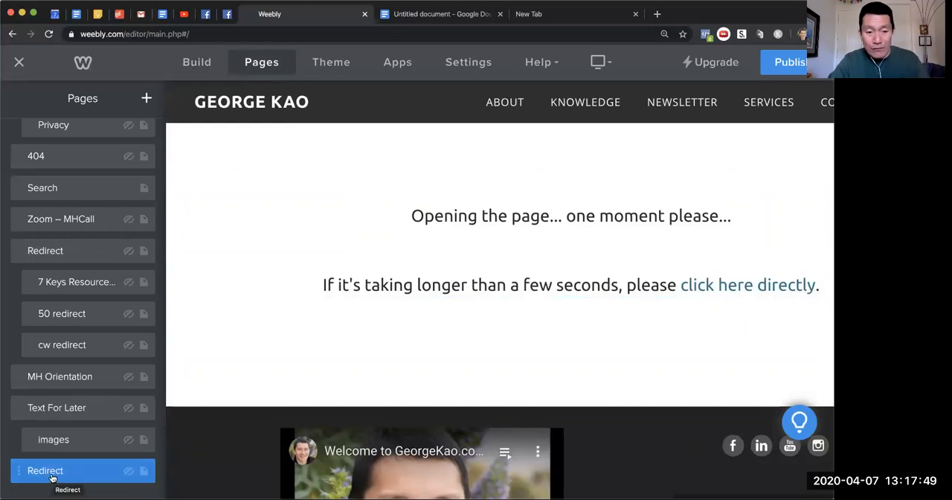
{"action": "left_click", "coordinate": [44, 470]}
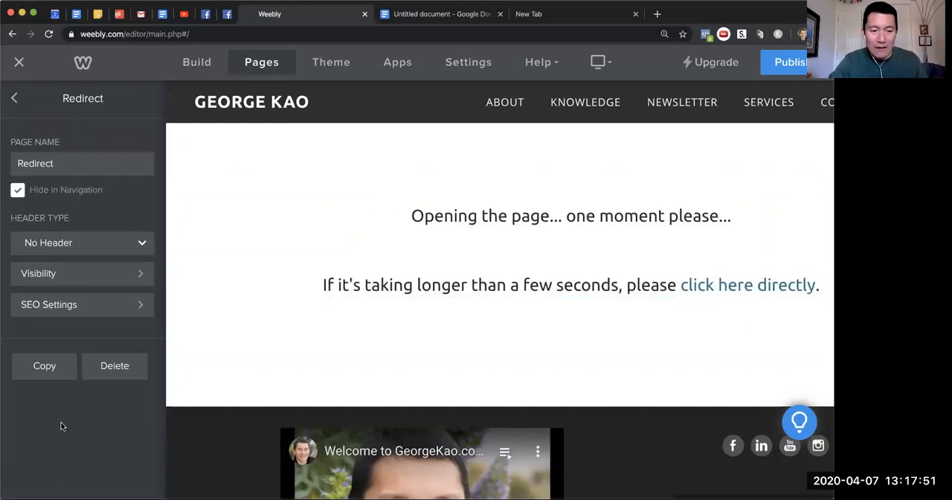
{"action": "left_click", "coordinate": [47, 304]}
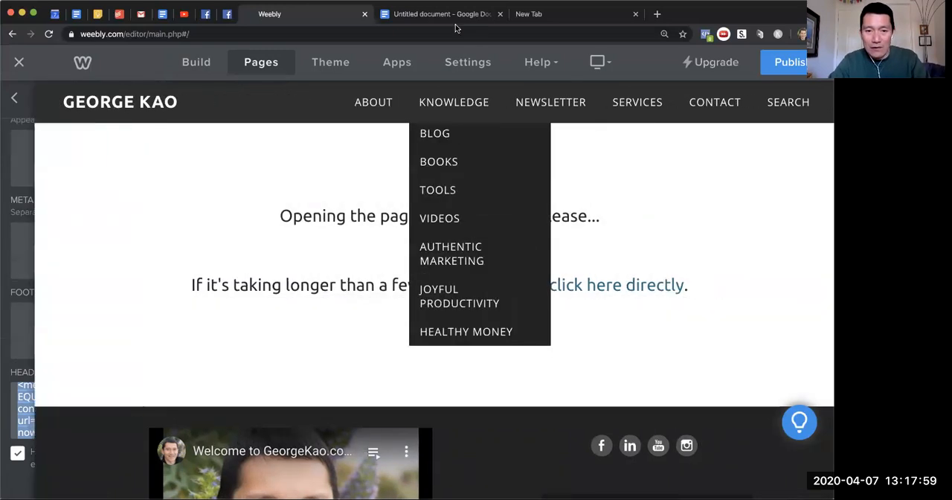
{"action": "left_click", "coordinate": [439, 14]}
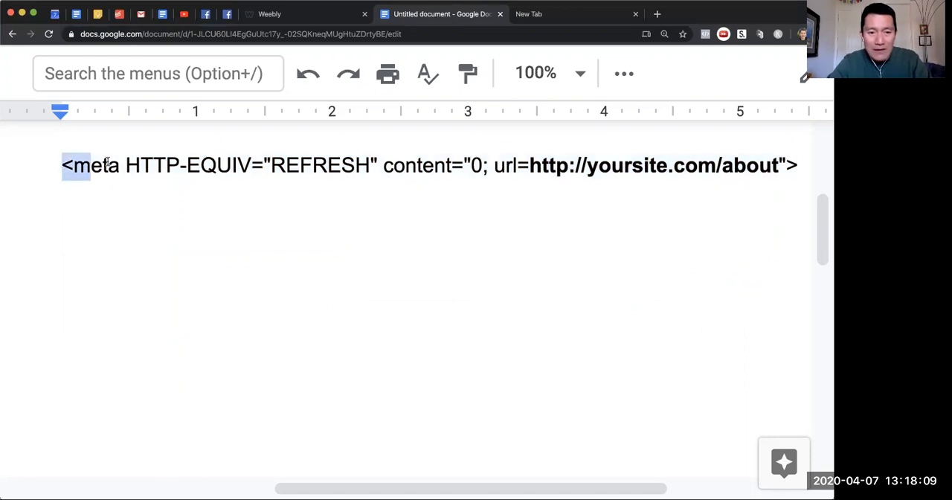
Select the placeholder yoursite.com/about address in the meta refresh line for replacement.
{"action": "left_click_drag", "start_coordinate": [63, 165], "coordinate": [378, 165]}
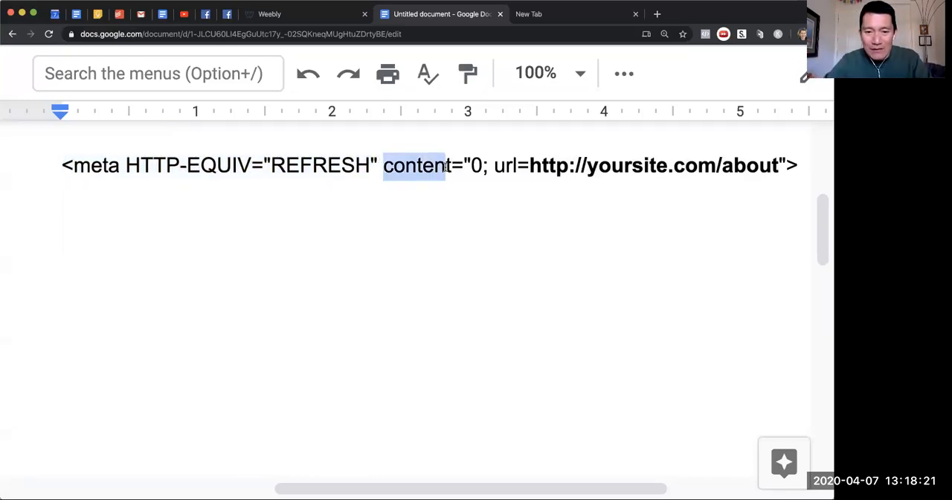
{"action": "left_click", "coordinate": [473, 165]}
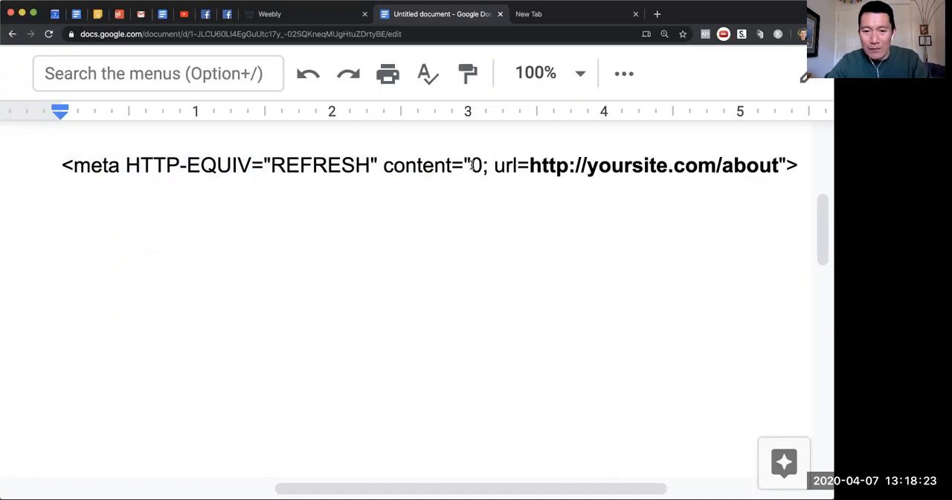
{"action": "double_click", "coordinate": [476, 165]}
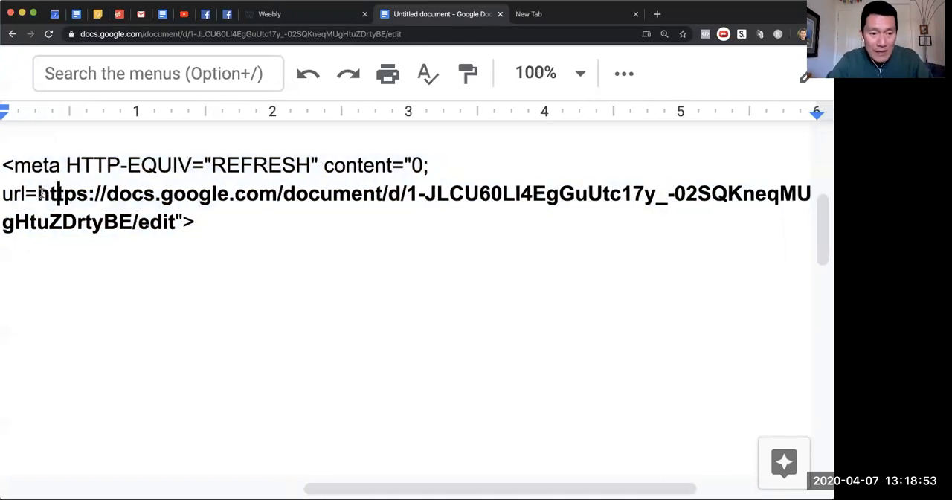
{"action": "left_click_drag", "start_coordinate": [39, 193], "coordinate": [176, 221]}
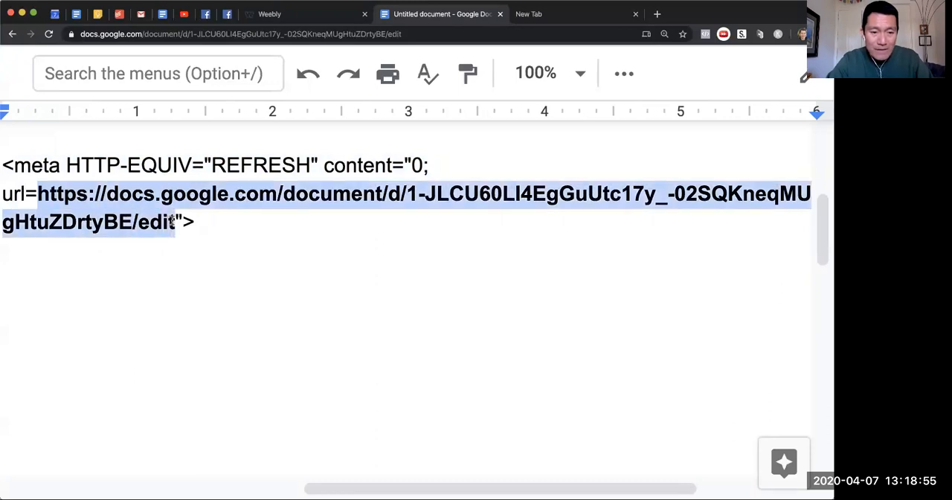
{"action": "key", "text": "Delete"}
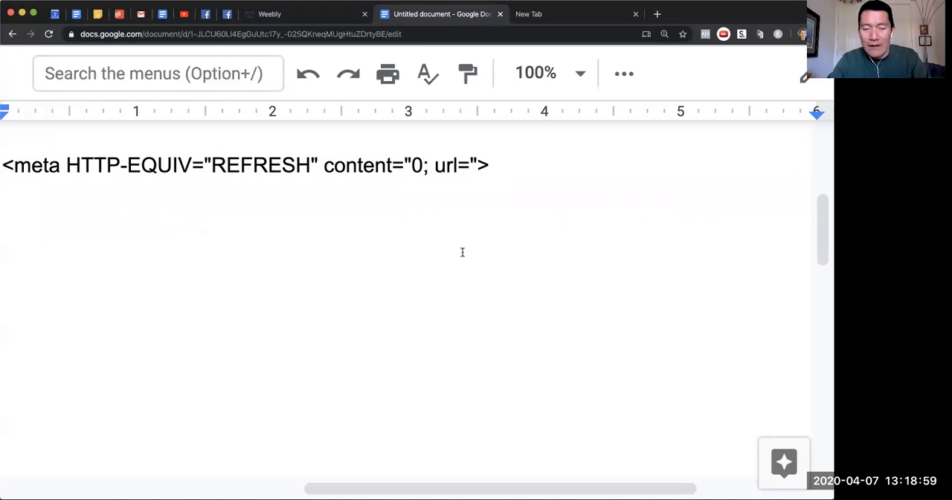
{"action": "type", "text": "http:"}
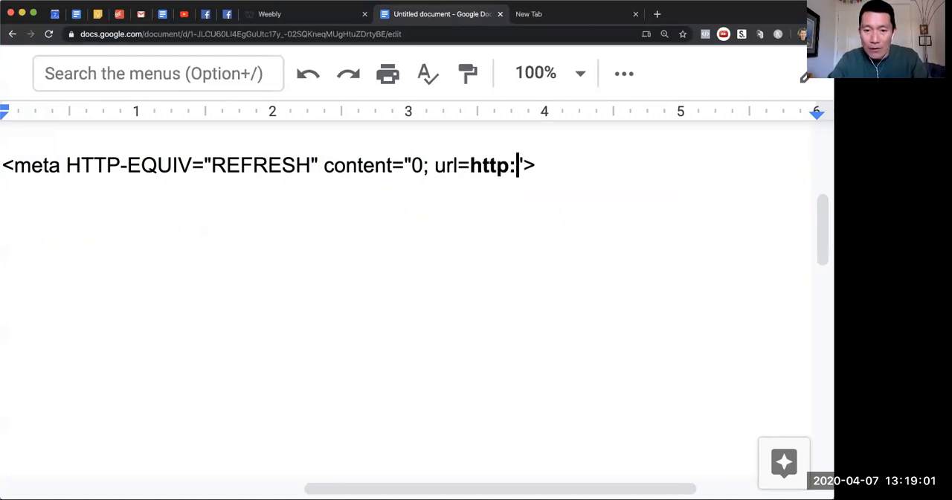
{"action": "type", "text": "s//"}
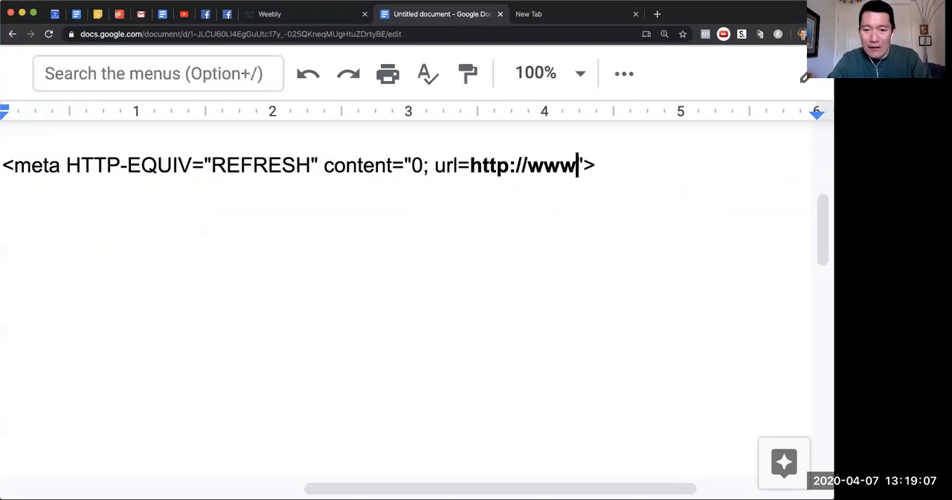
{"action": "type", "text": ".georgekao.com"}
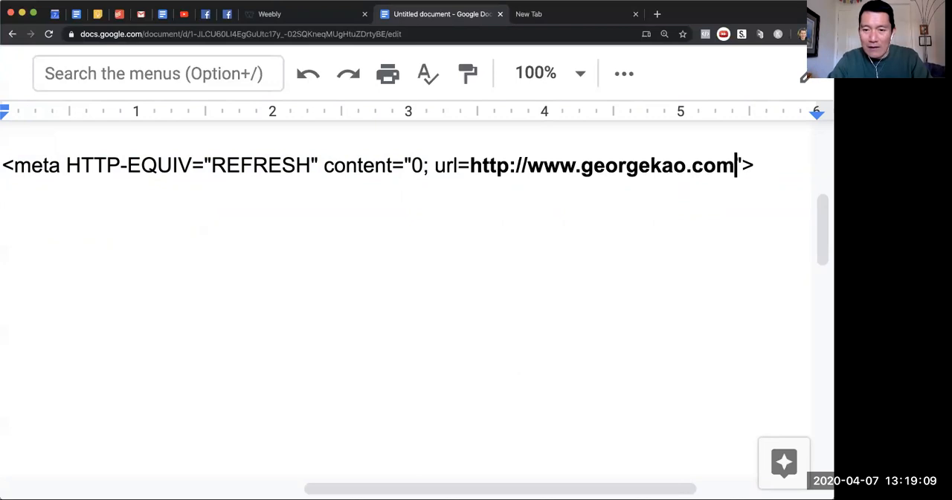
{"action": "type", "text": "/knowledge"}
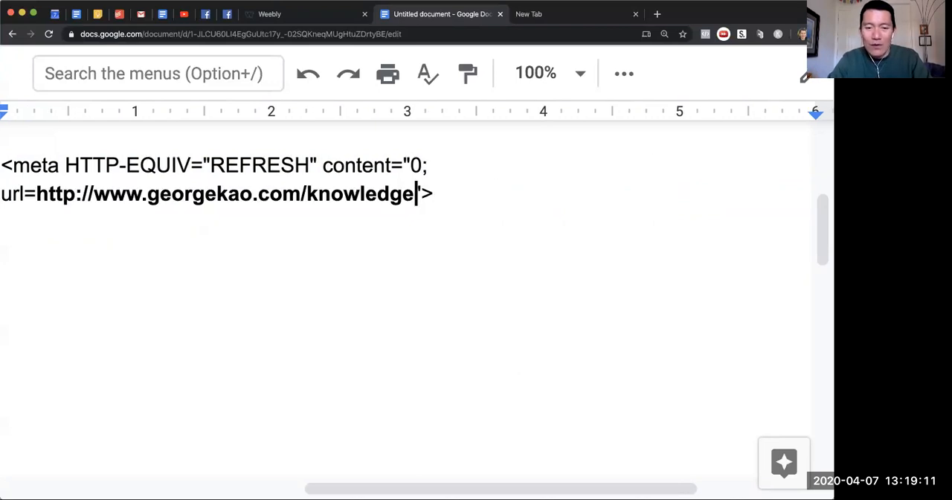
{"action": "type", "text": ".html"}
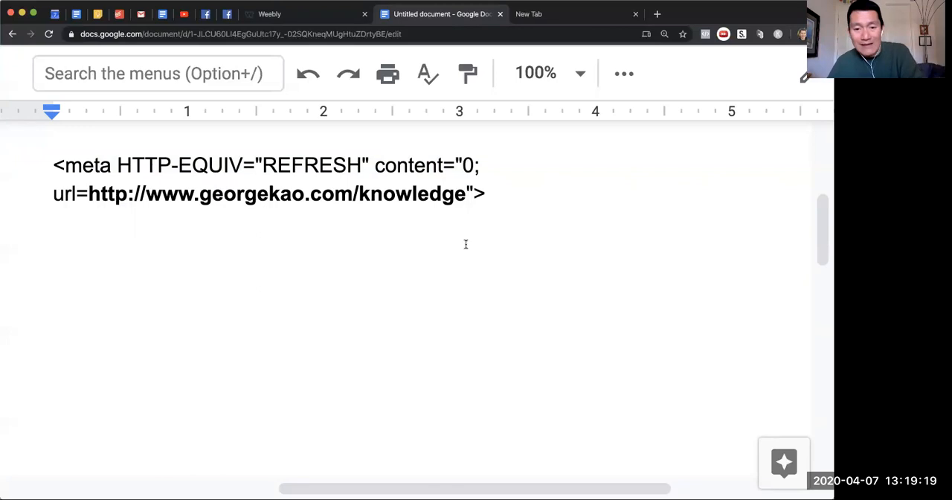
Select the meta refresh redirect code in the document.
{"action": "left_click_drag", "start_coordinate": [333, 194], "coordinate": [467, 194]}
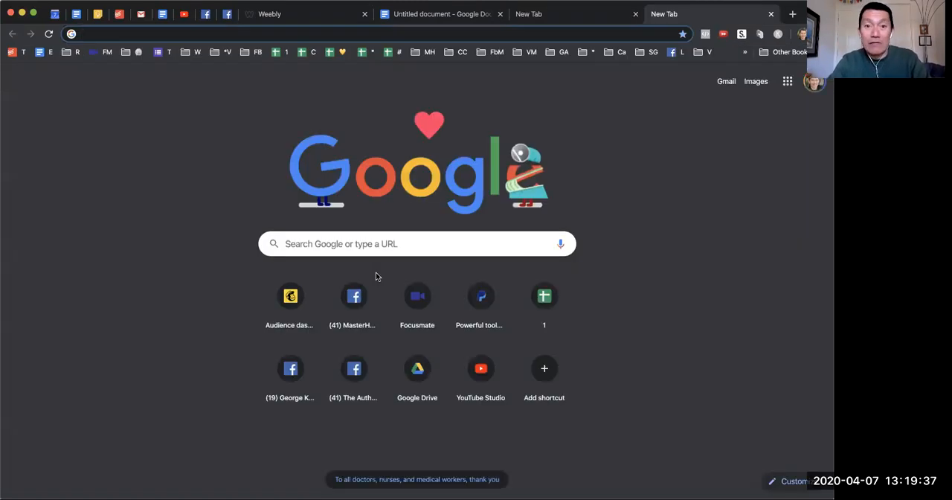
Go to georgekao.com in the new tab and reach the Anonymous Feedback form.
{"action": "type", "text": "georgekao.com"}
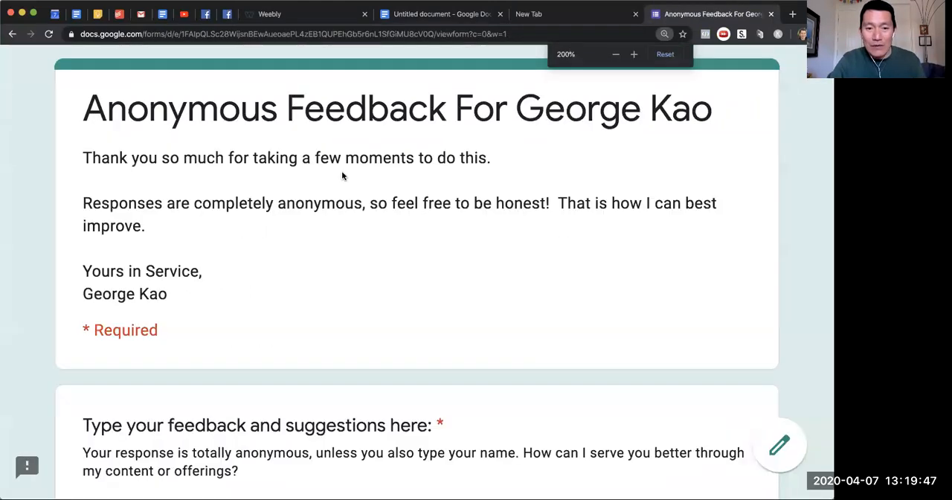
{"action": "left_click", "coordinate": [616, 54]}
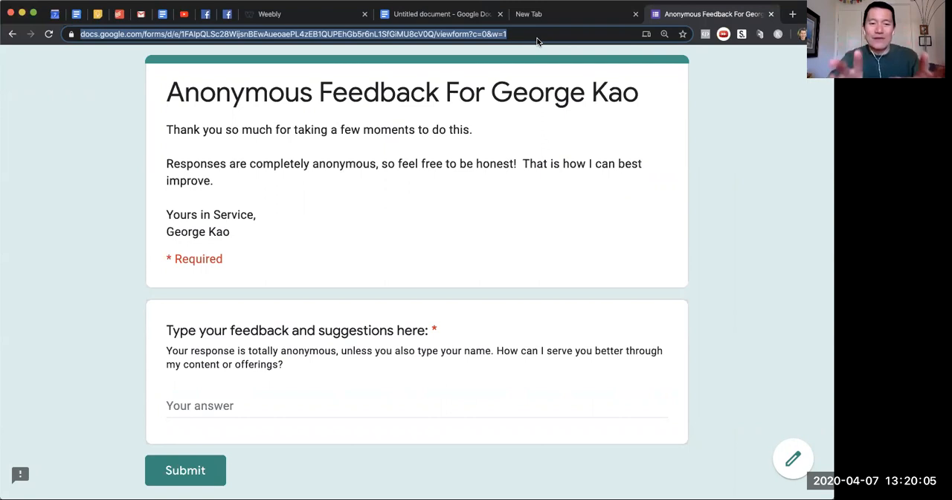
{"action": "mouse_move", "coordinate": [464, 23]}
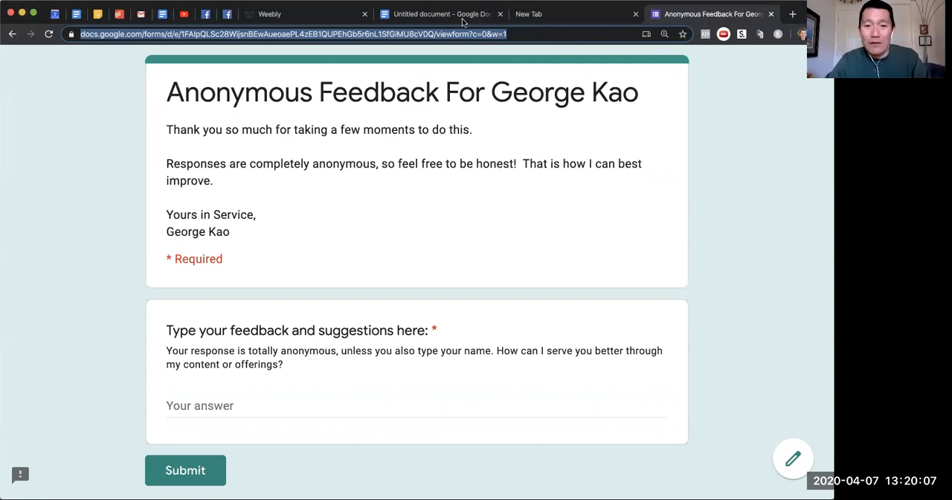
{"action": "left_click", "coordinate": [439, 13]}
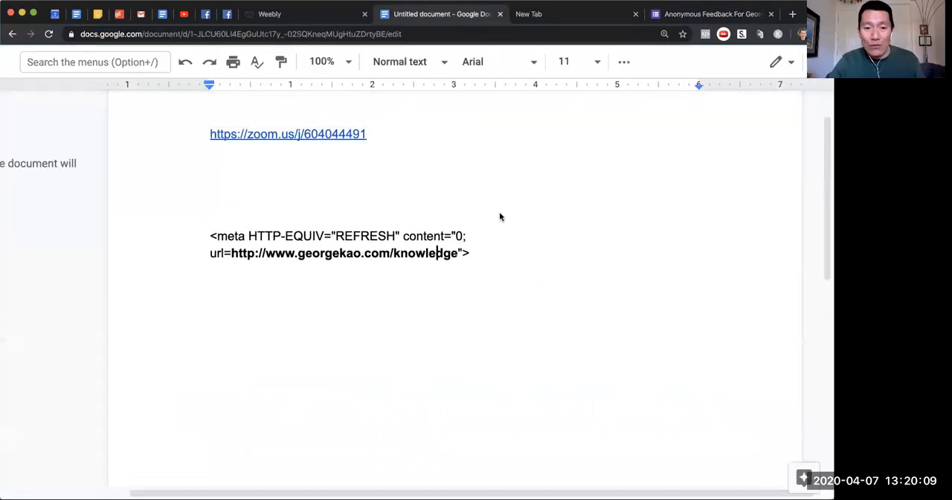
{"action": "scroll", "scroll_direction": "down", "scroll_amount": 3}
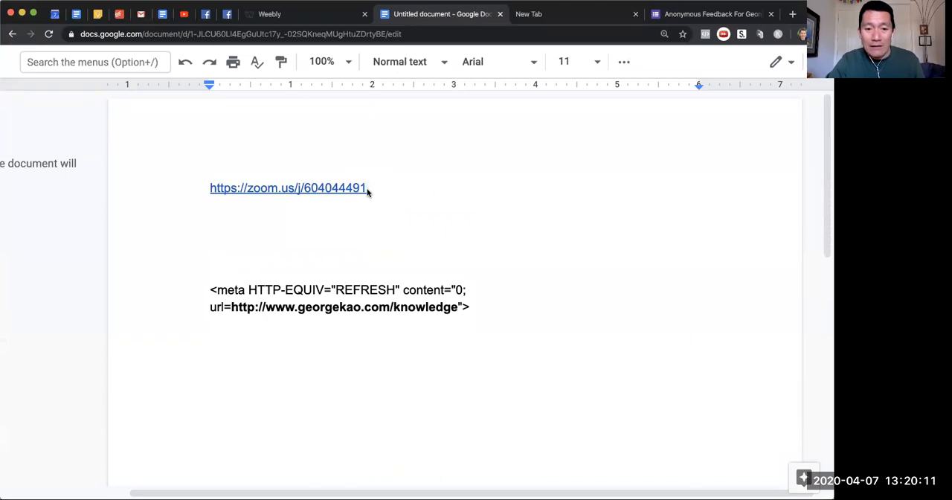
{"action": "left_click", "coordinate": [289, 188]}
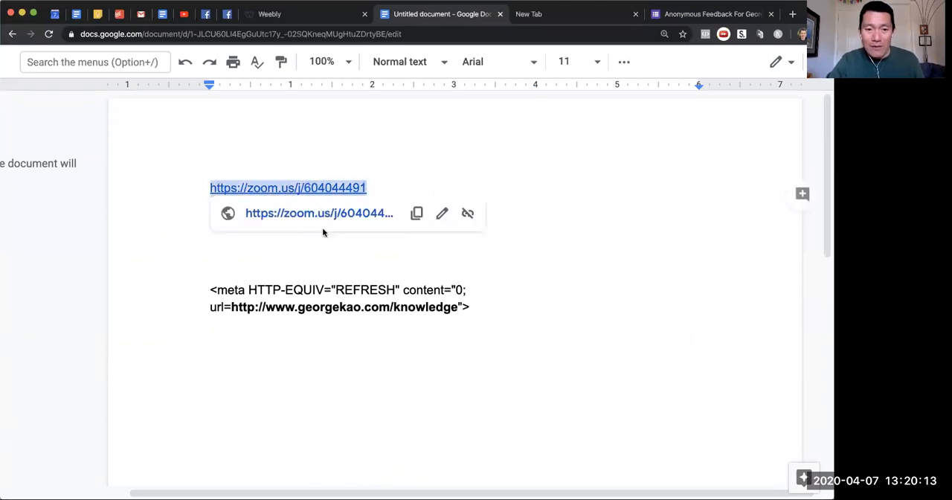
{"action": "mouse_move", "coordinate": [343, 250]}
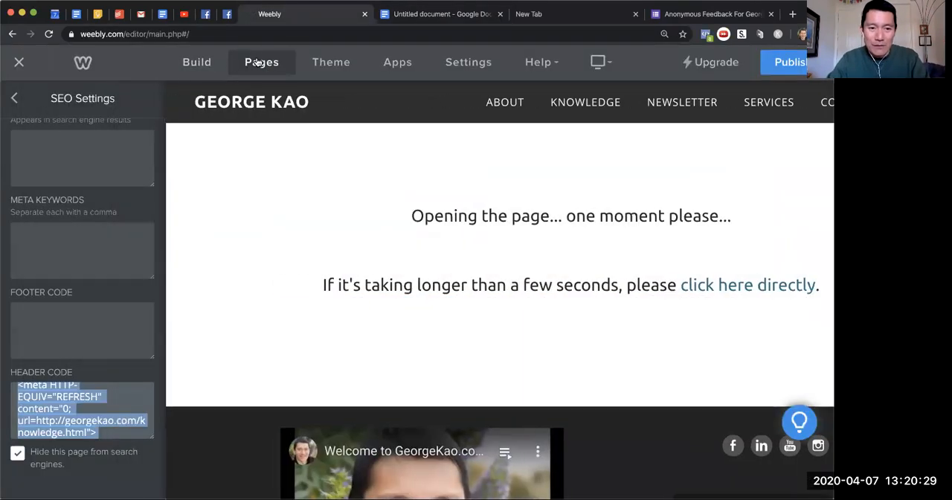
Duplicate the Redirect page and name the copy 'zoom redirect'.
{"action": "left_click", "coordinate": [13, 98]}
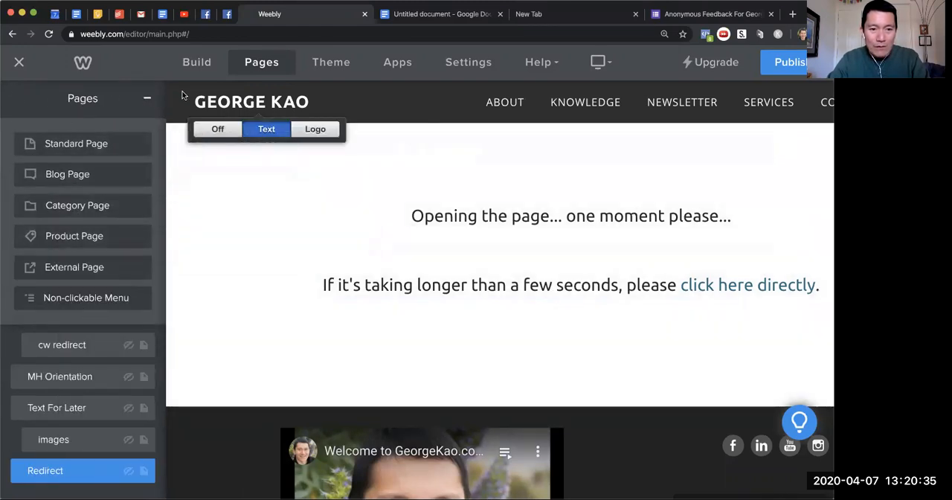
{"action": "left_click", "coordinate": [145, 98]}
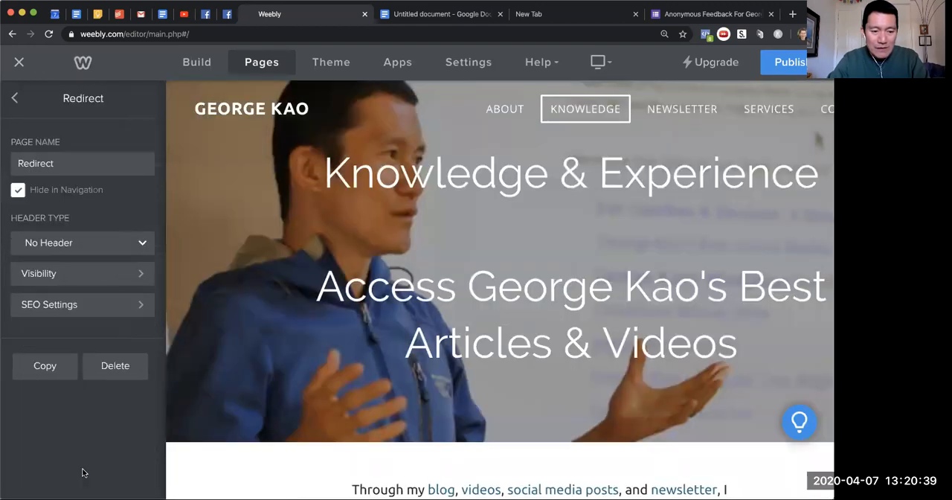
{"action": "left_click", "coordinate": [45, 470]}
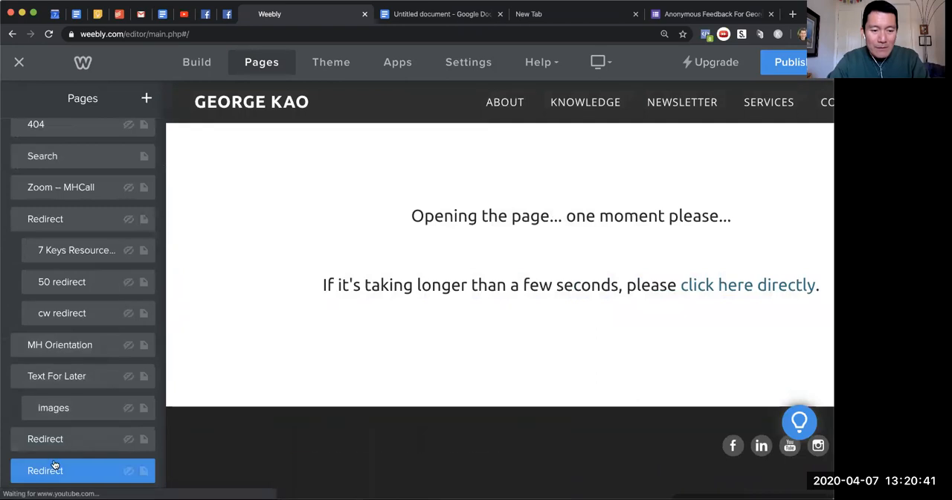
{"action": "left_click", "coordinate": [45, 470]}
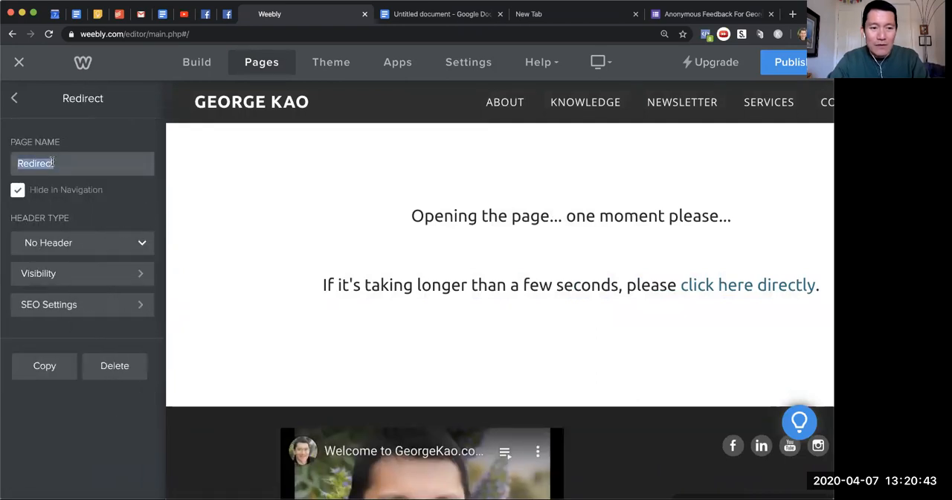
{"action": "type", "text": "zoom redirect"}
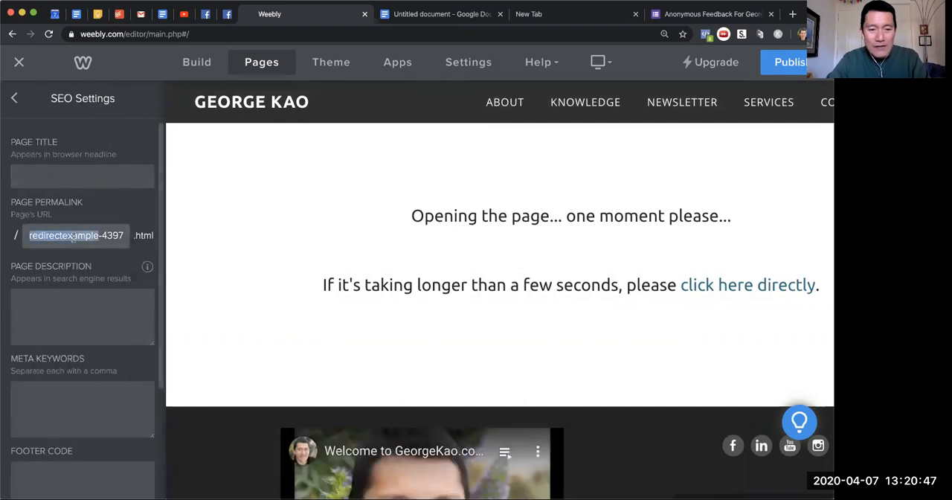
Set the copied page's permalink to zoom1 and locate its header redirect code.
{"action": "type", "text": "zoom1"}
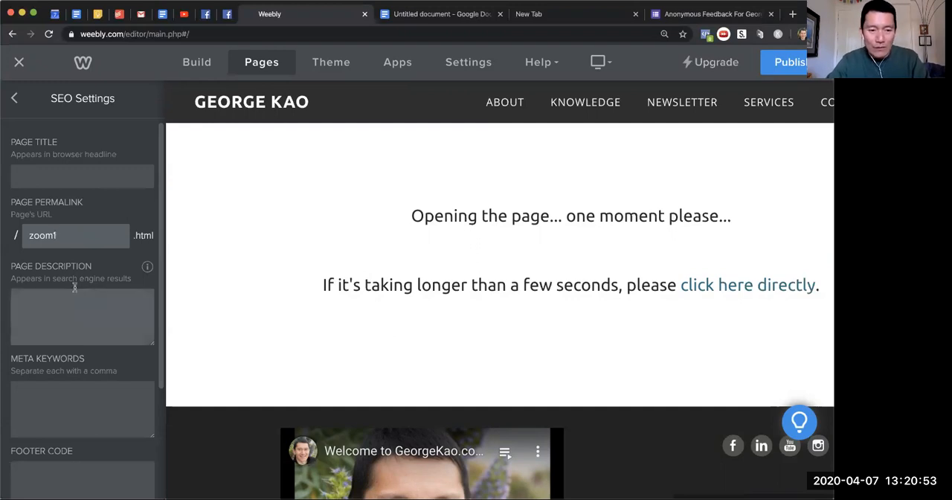
{"action": "scroll", "scroll_direction": "down", "scroll_amount": 3}
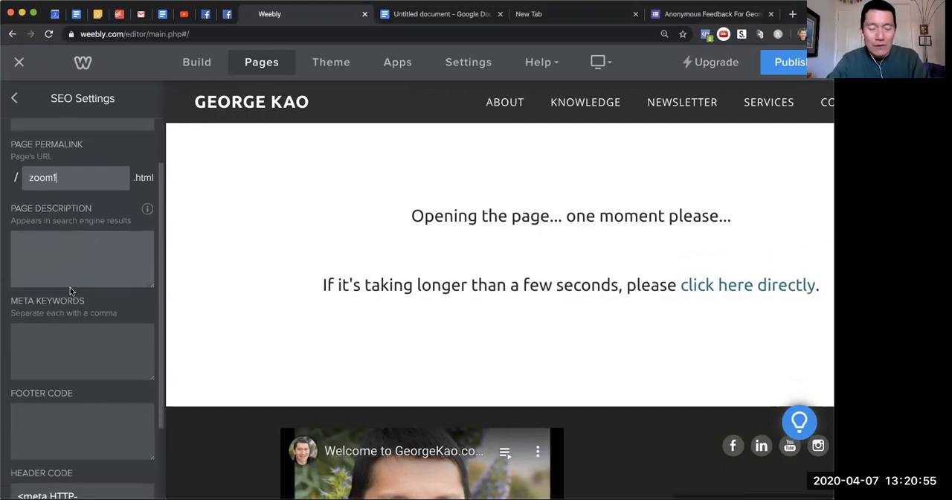
{"action": "scroll", "scroll_direction": "down", "scroll_amount": 3}
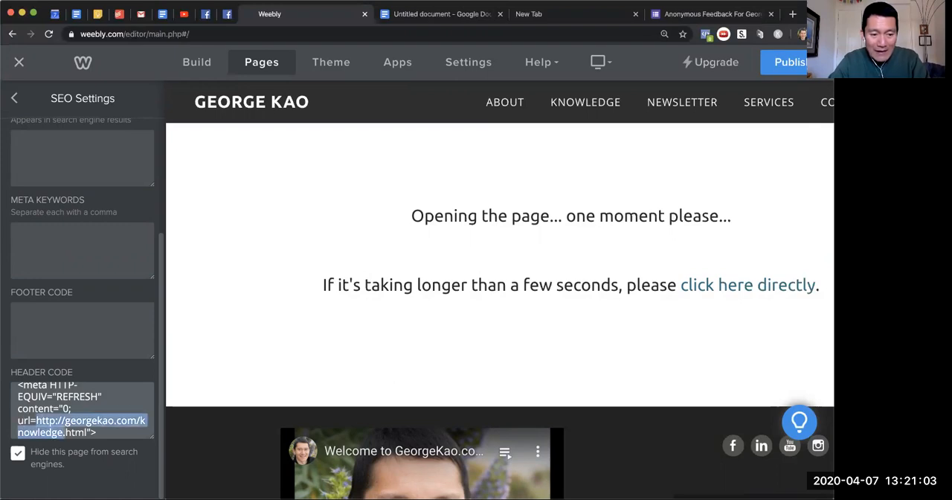
{"action": "left_click", "coordinate": [439, 13]}
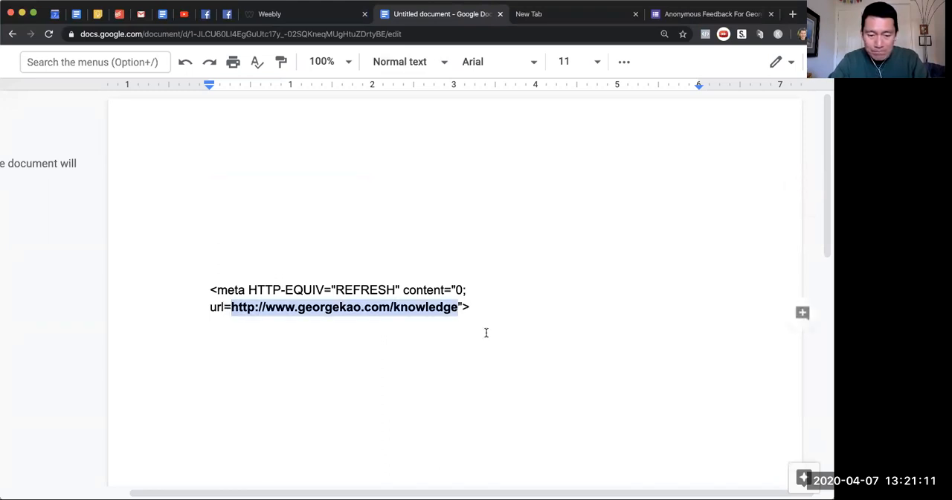
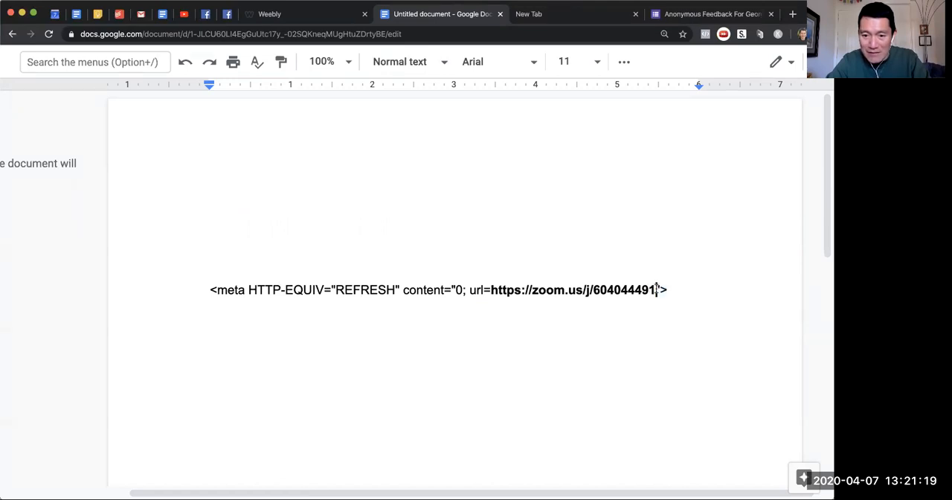
{"action": "left_click_drag", "start_coordinate": [491, 290], "coordinate": [657, 290]}
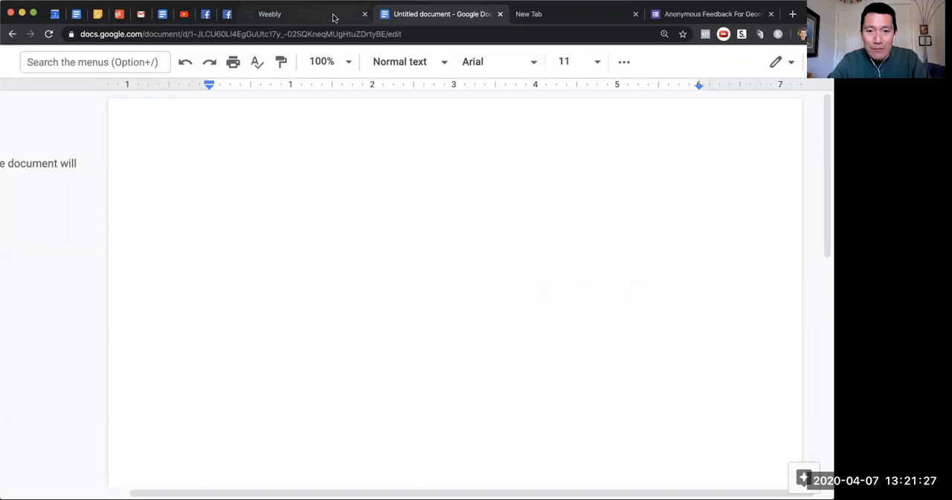
{"action": "left_click", "coordinate": [269, 14]}
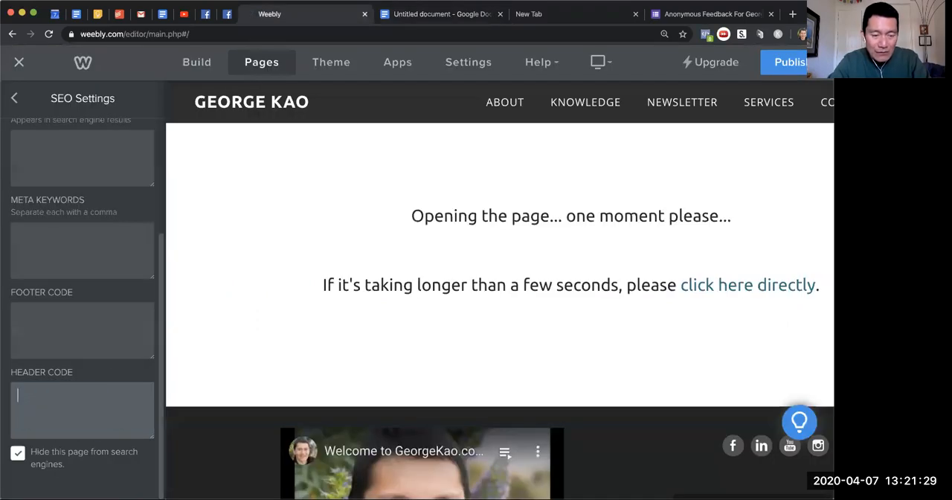
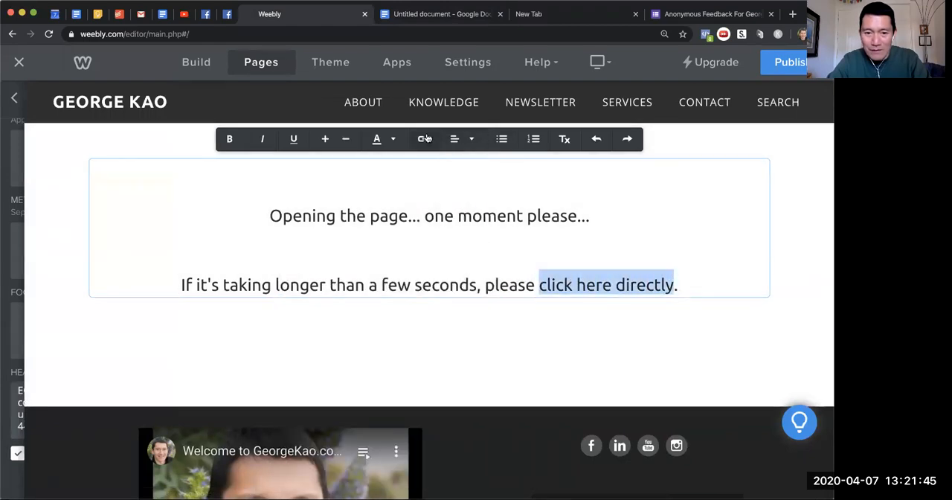
{"action": "left_click", "coordinate": [425, 138]}
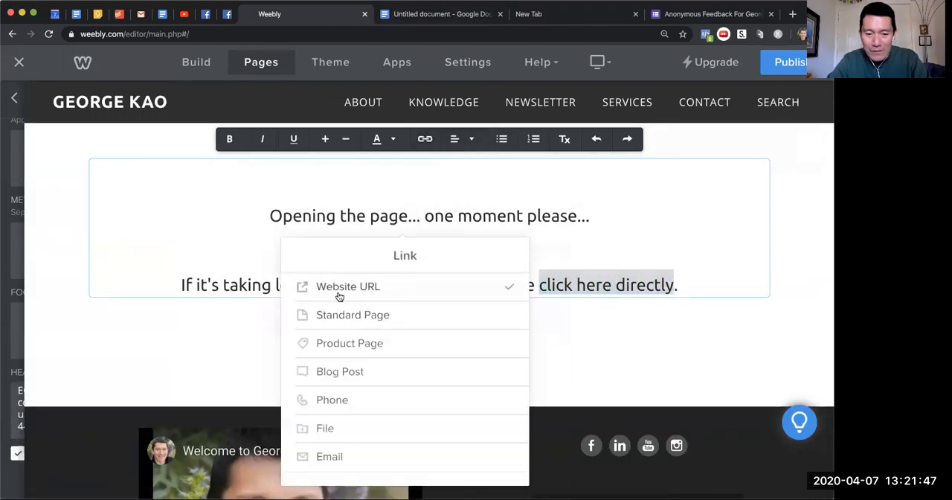
{"action": "left_click", "coordinate": [349, 286]}
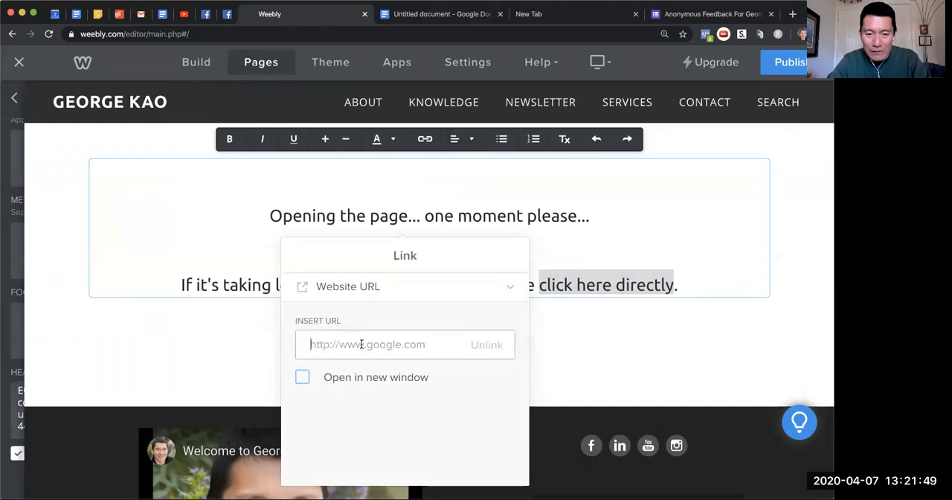
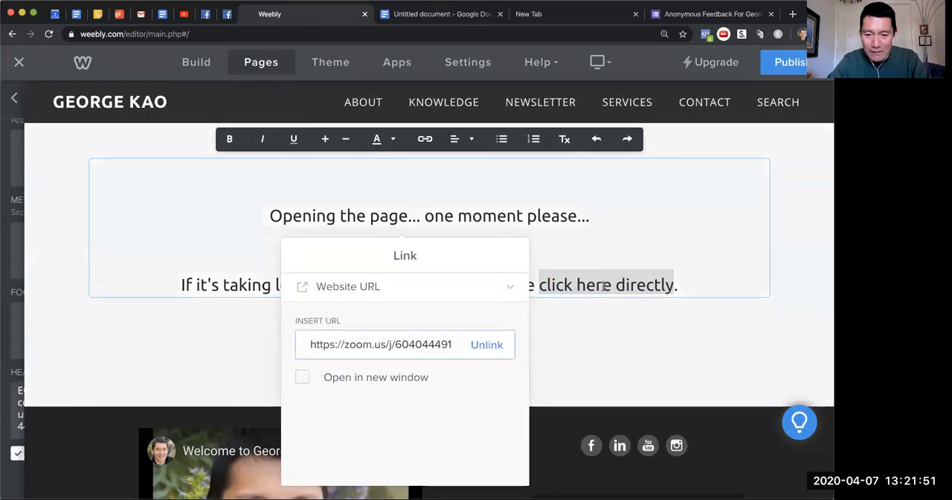